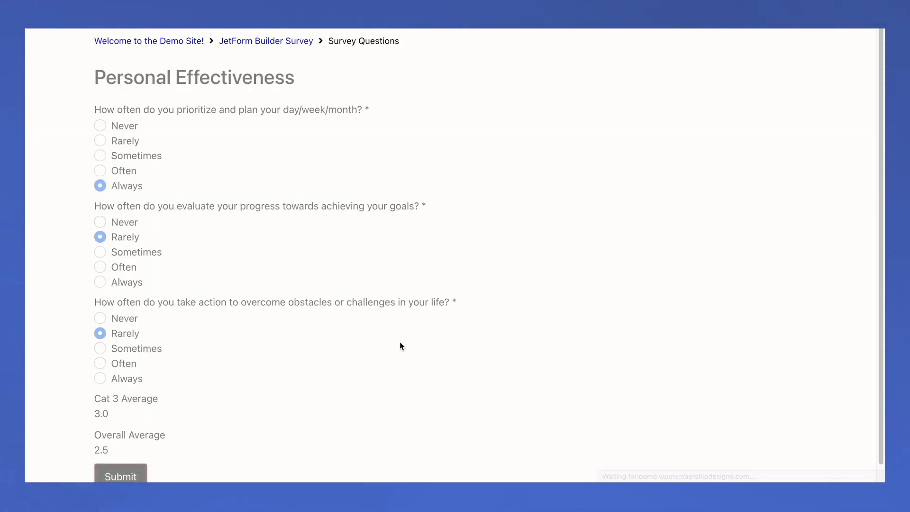
# Submit the survey and bring up the Congrats box with its check-results link
pyautogui.click(121, 477)
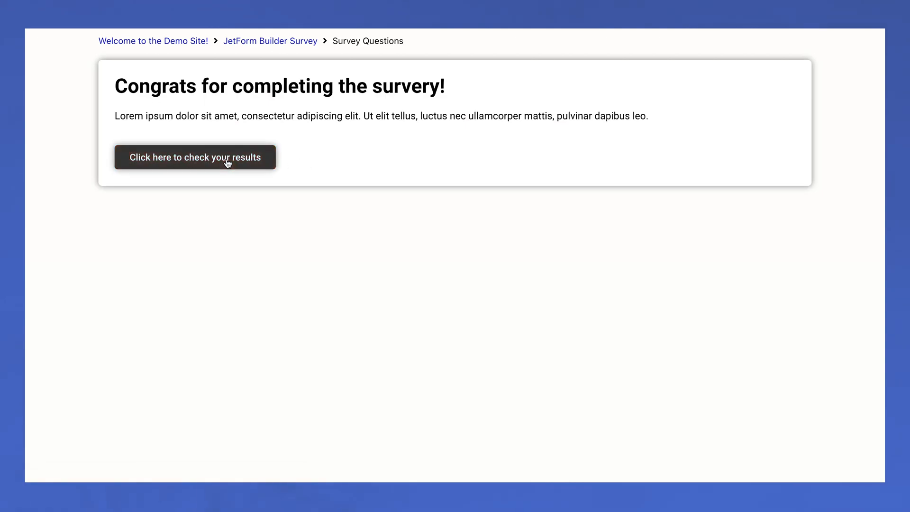
pyautogui.click(195, 158)
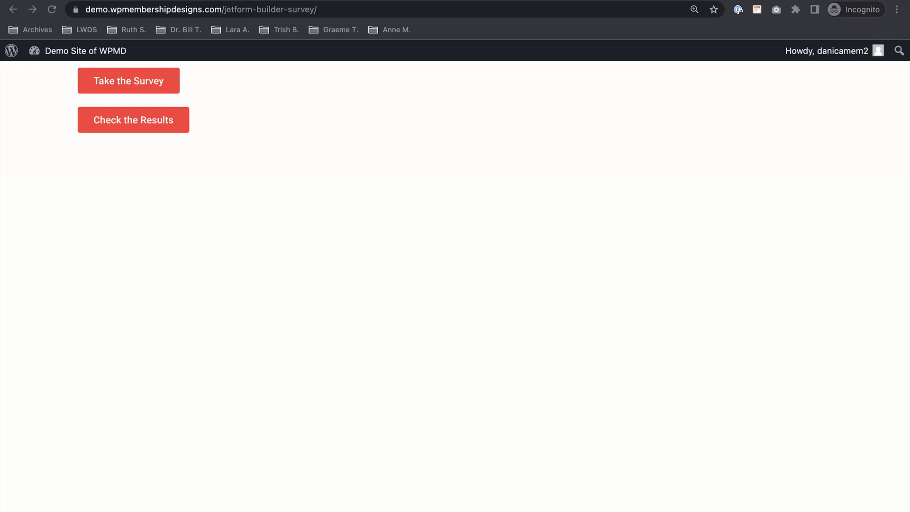
pyautogui.click(128, 80)
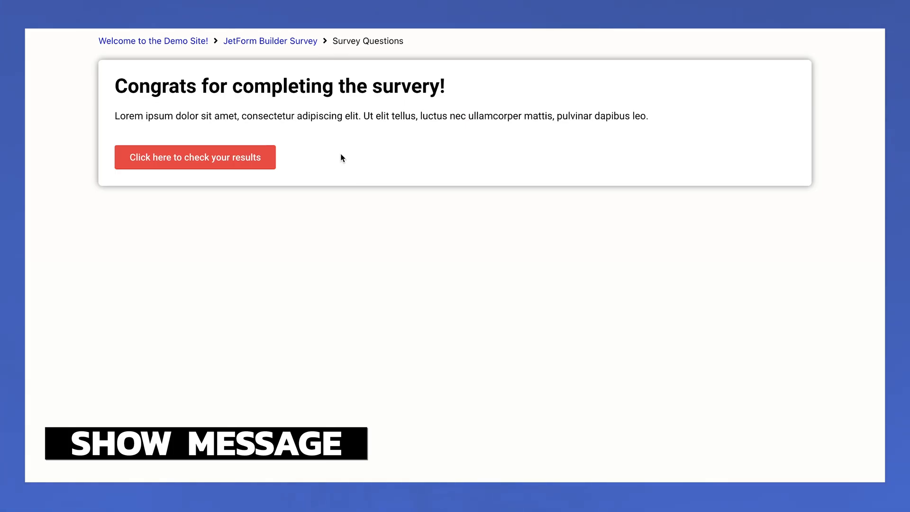
pyautogui.click(195, 157)
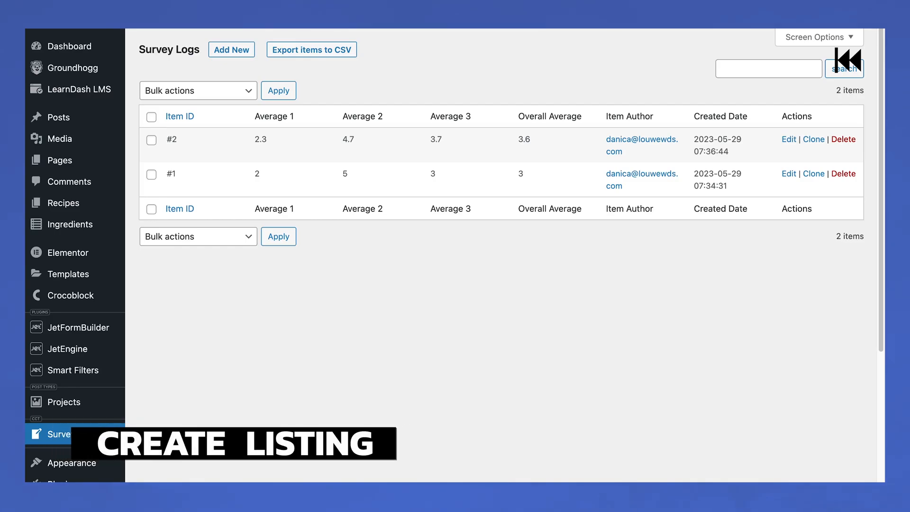
pyautogui.moveTo(755, 104)
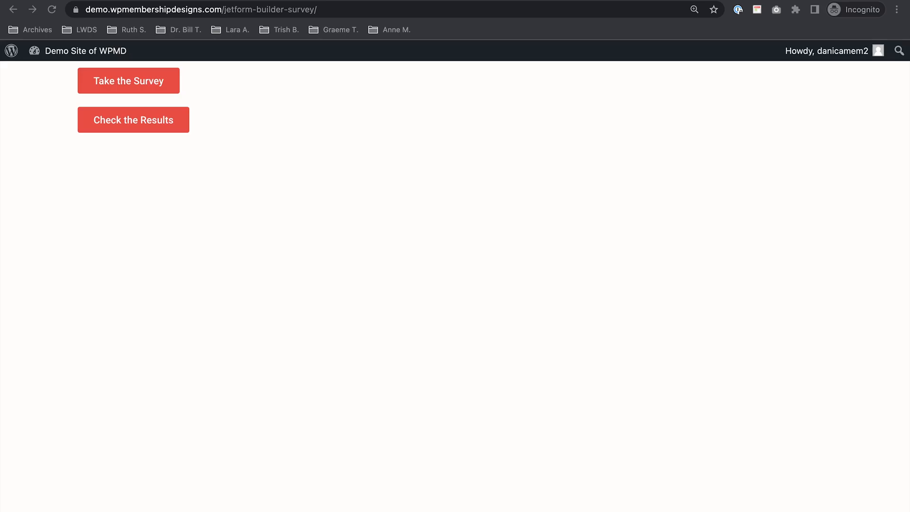
pyautogui.click(128, 81)
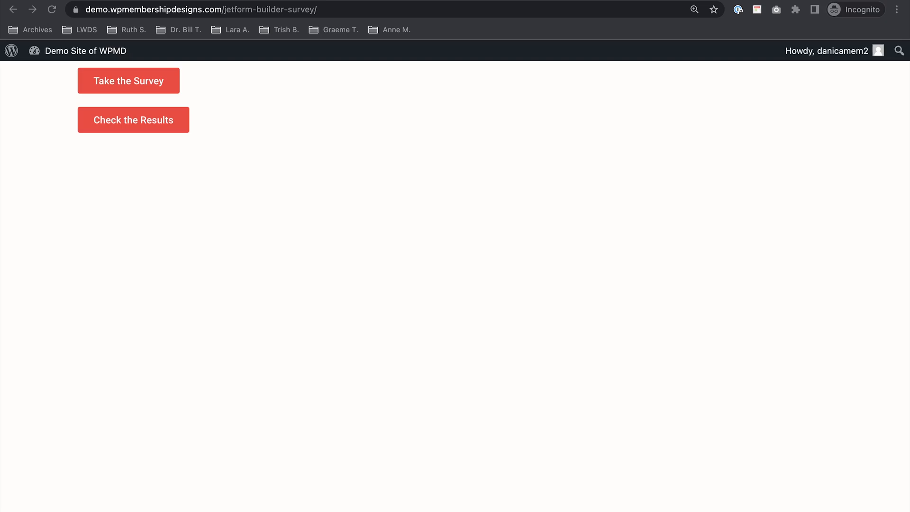
pyautogui.click(129, 80)
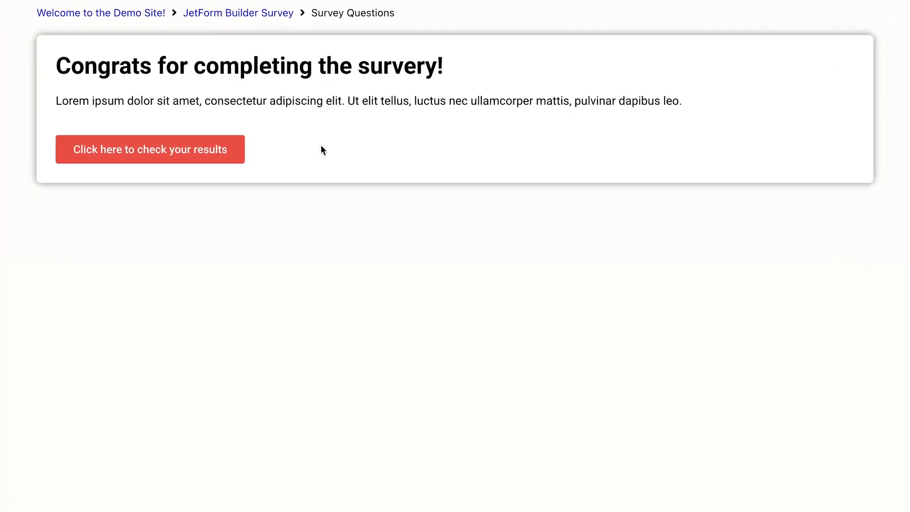
# Open the Survey Questions page in Elementor with the JetForm widget's Survey Template A settings
pyautogui.click(149, 150)
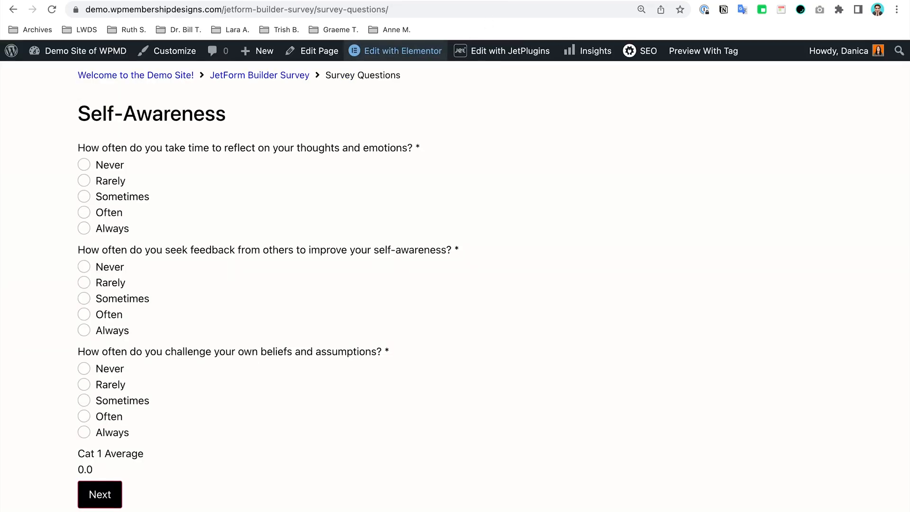
pyautogui.moveTo(396, 51)
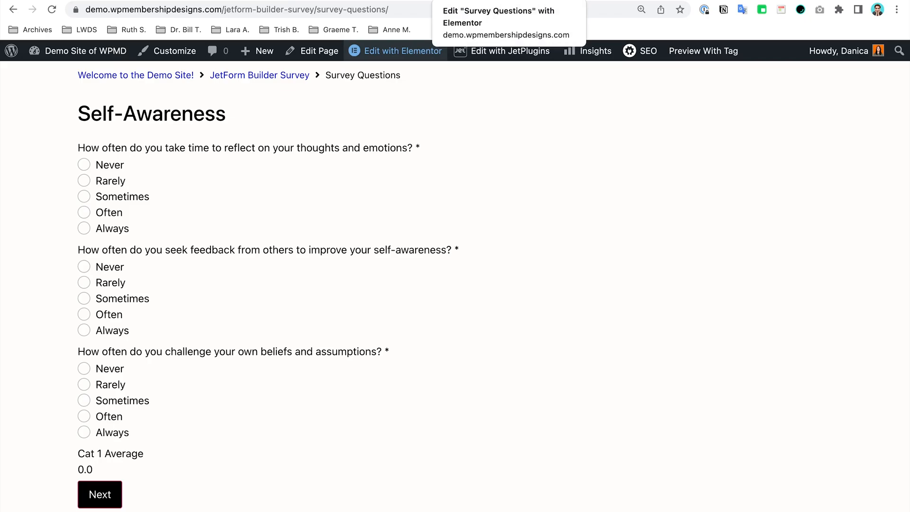
pyautogui.click(403, 51)
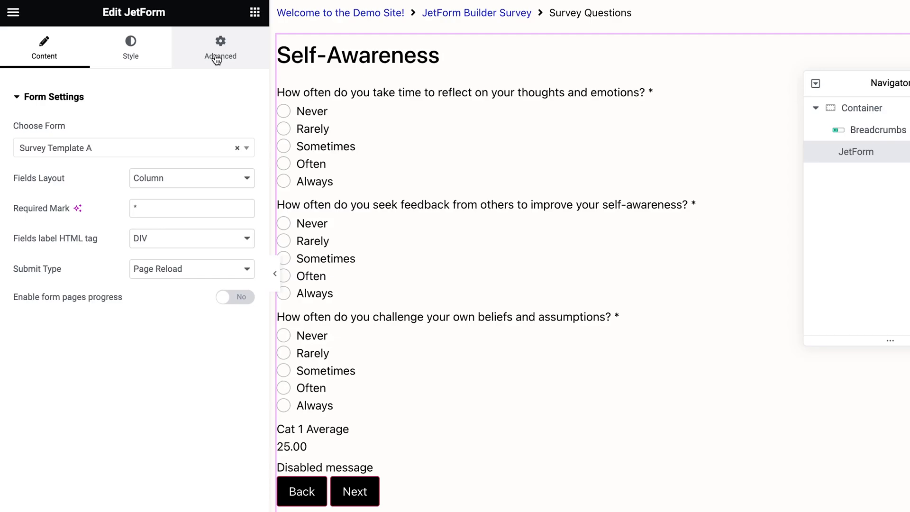
# Expand the JetForm widget's Dynamic Visibility section under its Advanced settings
pyautogui.click(220, 47)
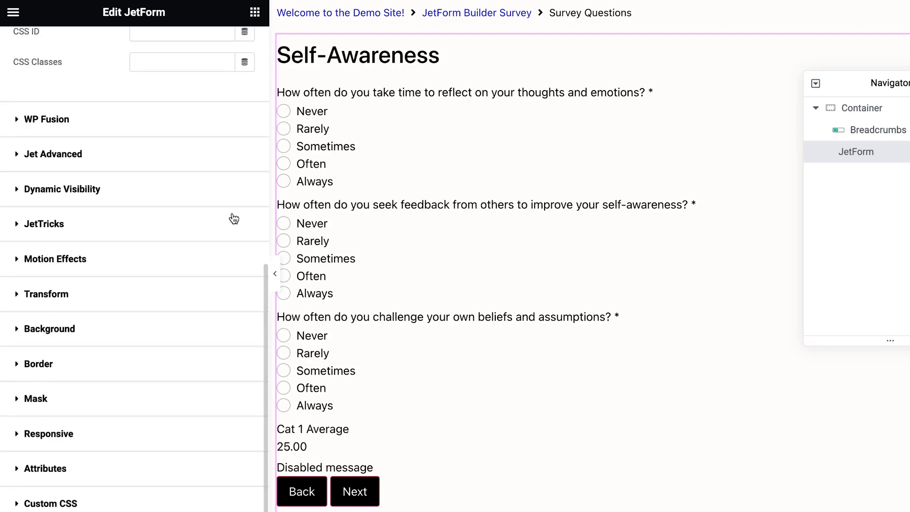
pyautogui.click(61, 189)
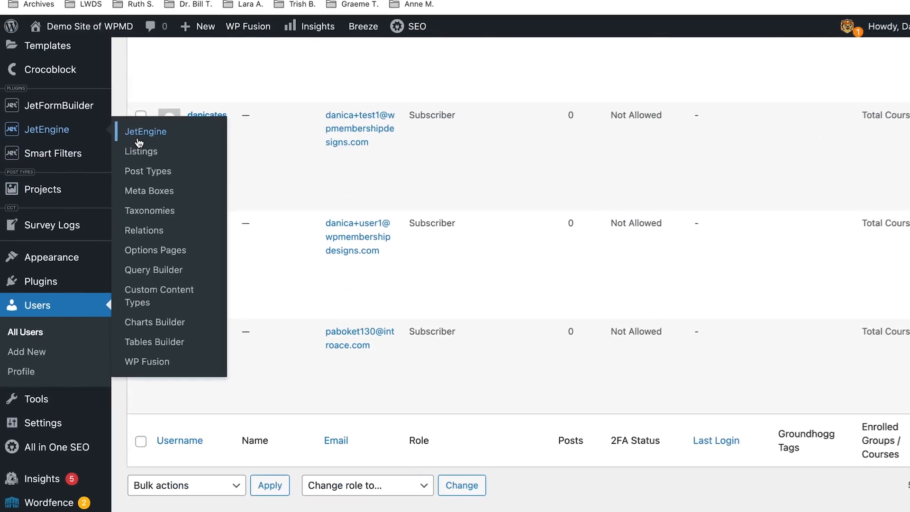
pyautogui.click(146, 131)
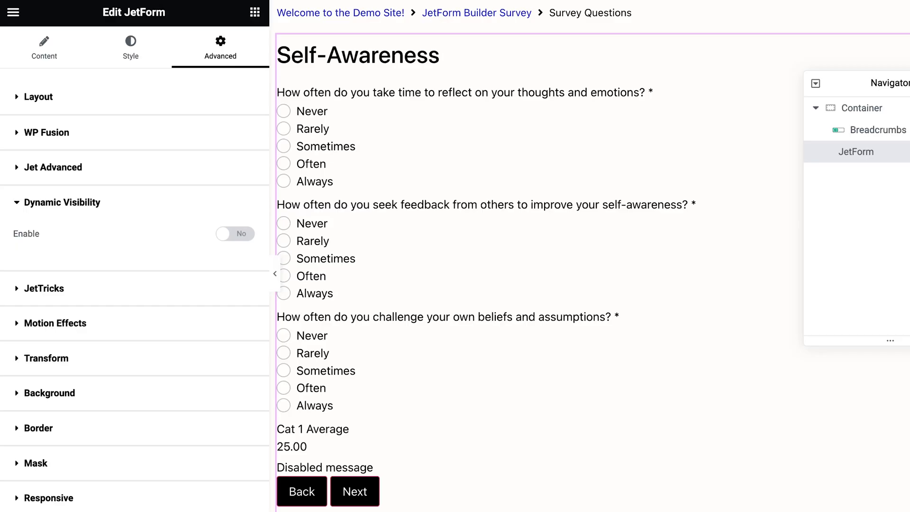
pyautogui.moveTo(252, 235)
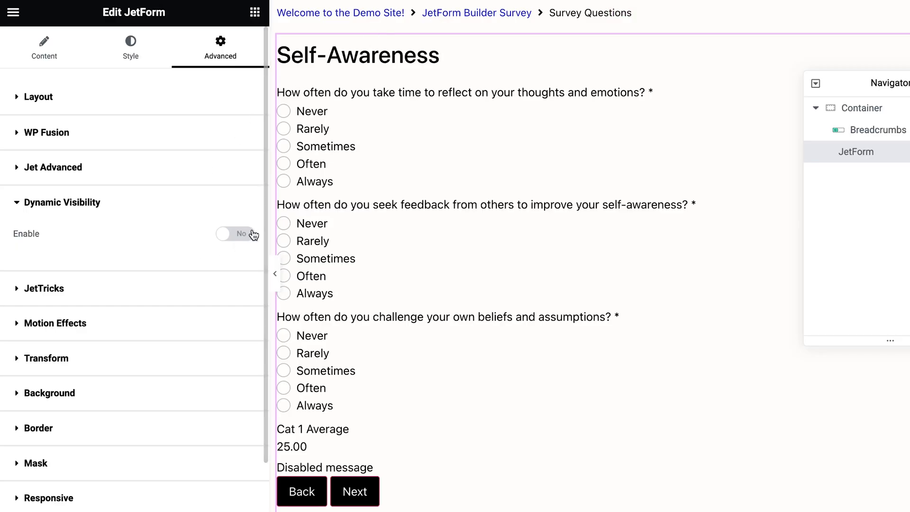
# Enable visibility to hide the form when Query Has Items (Survey Logs = Current User), and update
pyautogui.click(235, 234)
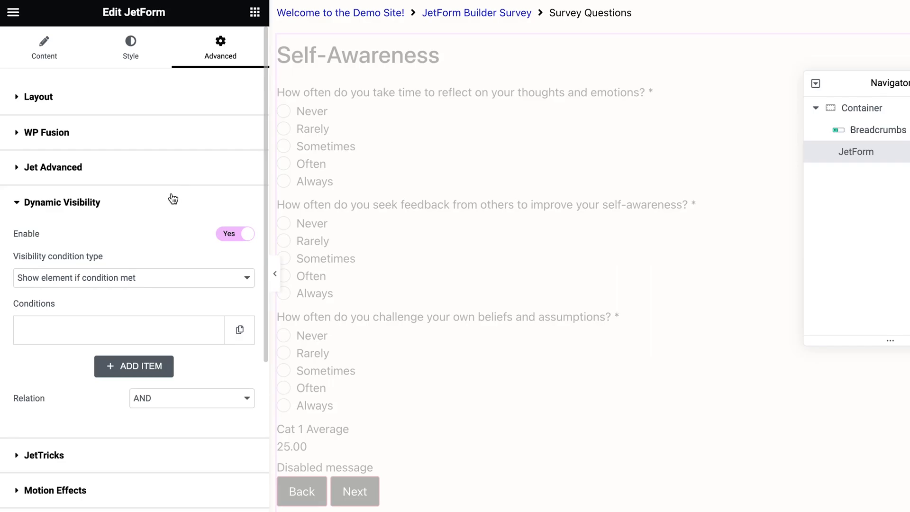
pyautogui.click(133, 278)
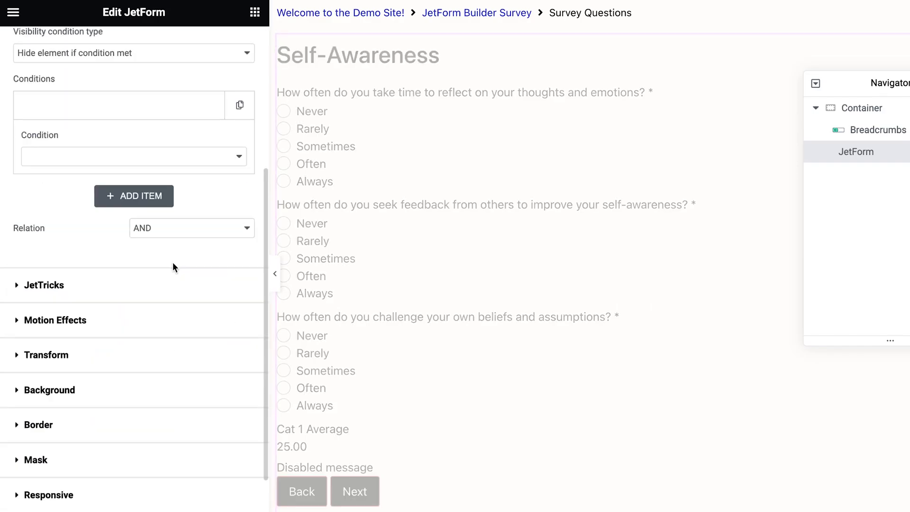
pyautogui.click(132, 156)
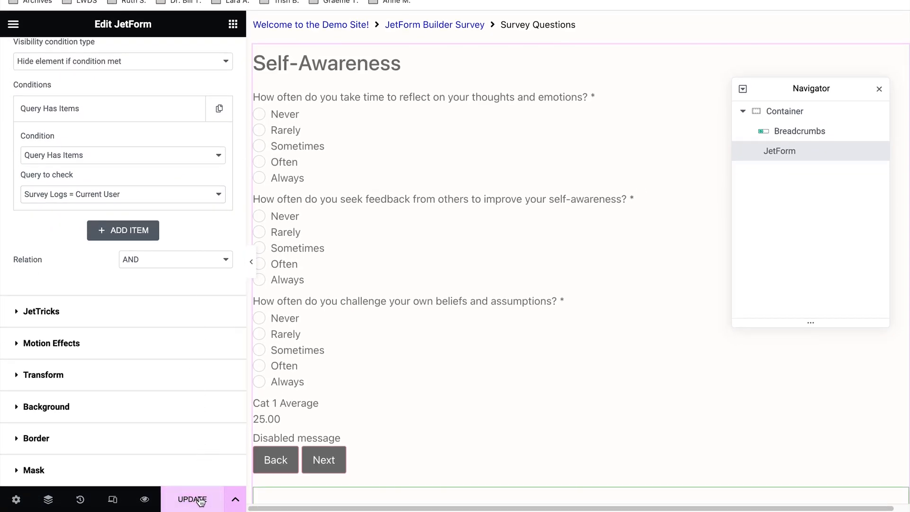
pyautogui.click(194, 499)
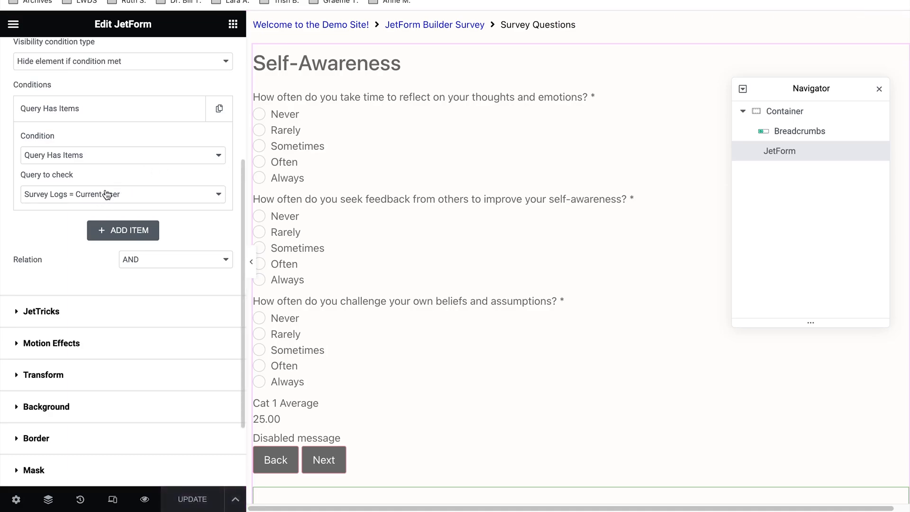
pyautogui.moveTo(238, 118)
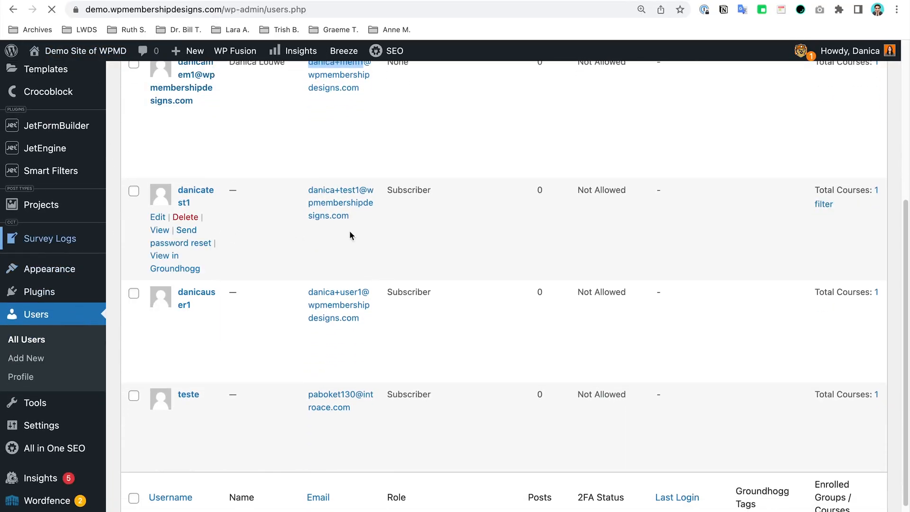
# Bulk-delete Survey Logs entries #1 and #2, leaving only entry #3
pyautogui.click(49, 238)
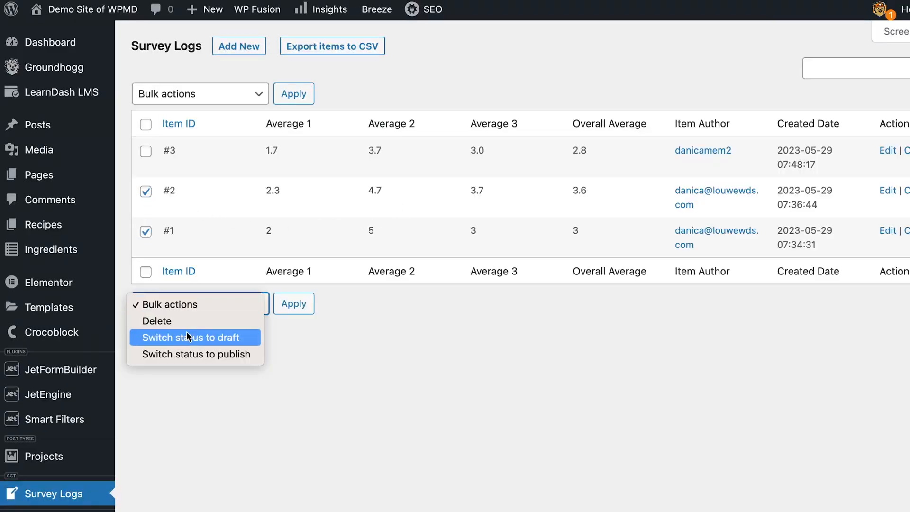
pyautogui.click(158, 321)
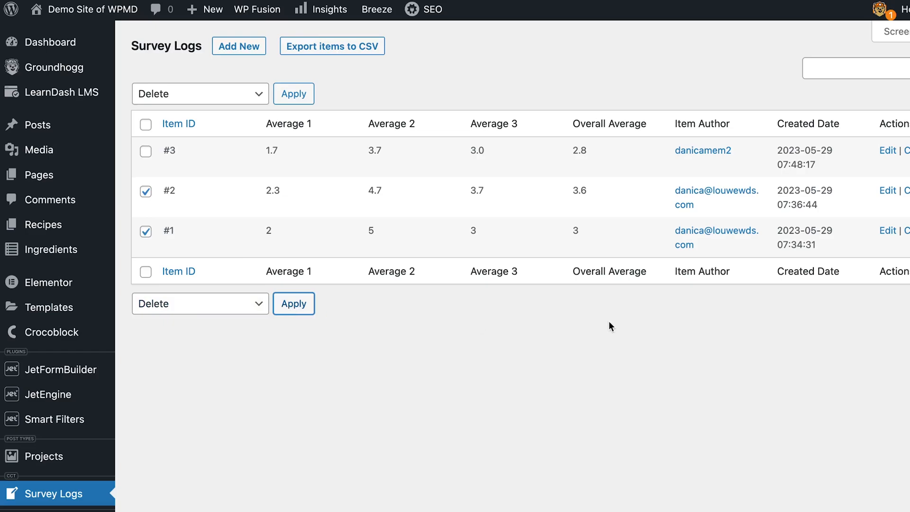
pyautogui.click(293, 93)
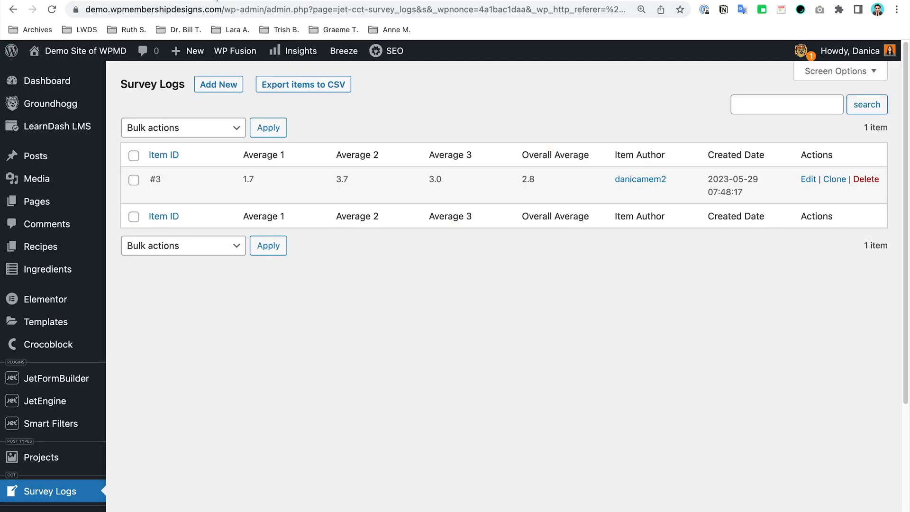
pyautogui.moveTo(46, 80)
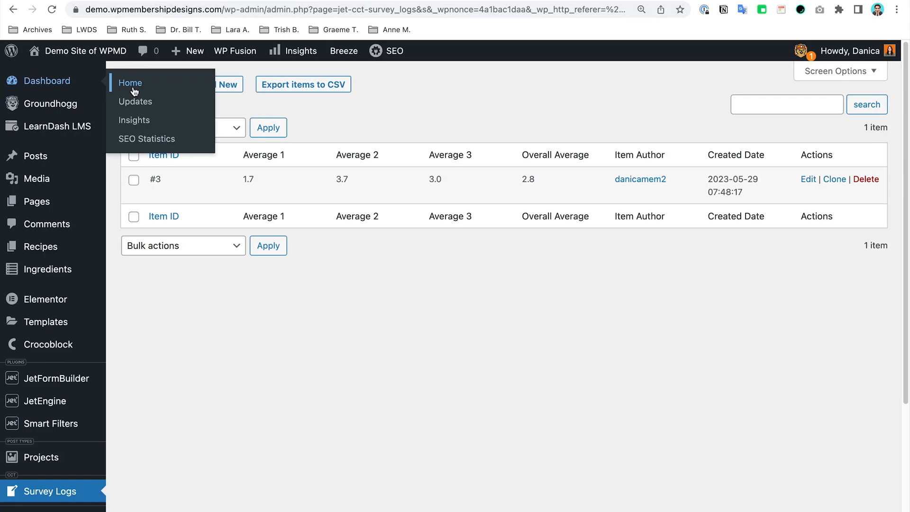
# Disable Object Cache Pro from the dashboard and reopen the Survey Questions page
pyautogui.click(130, 83)
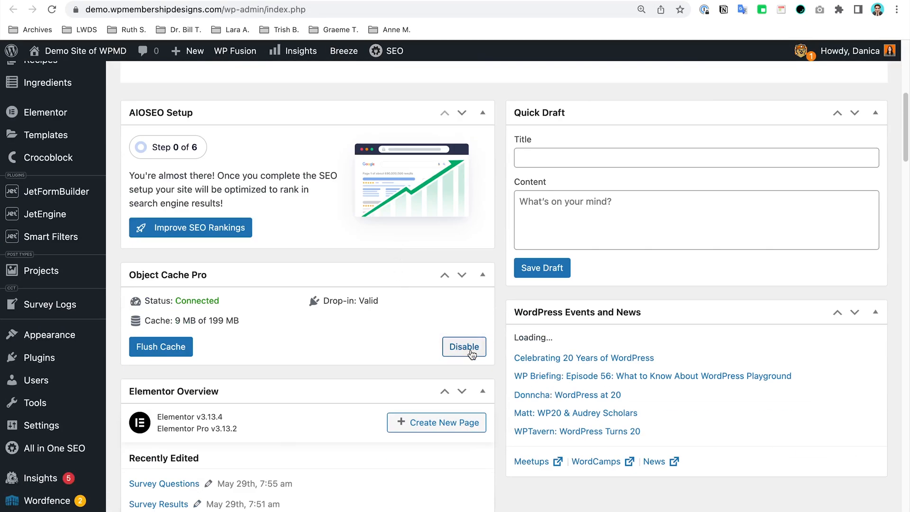
pyautogui.click(464, 346)
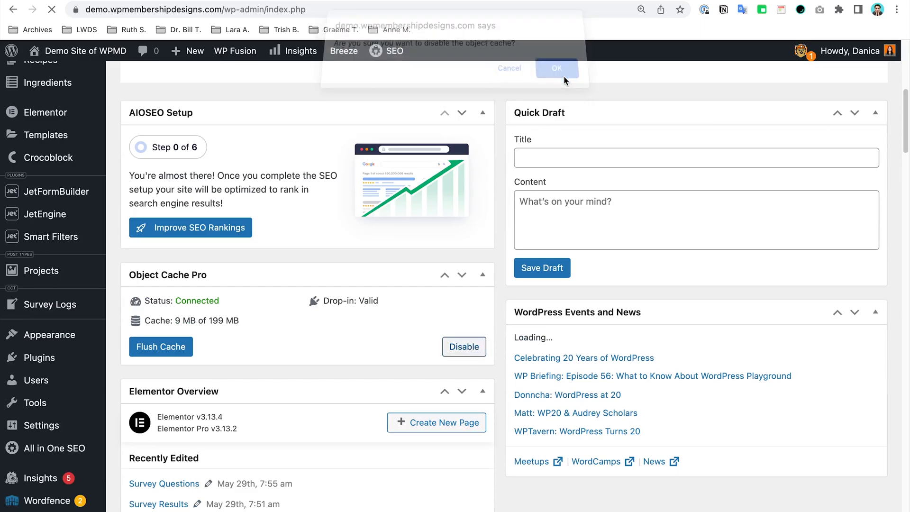
pyautogui.click(556, 68)
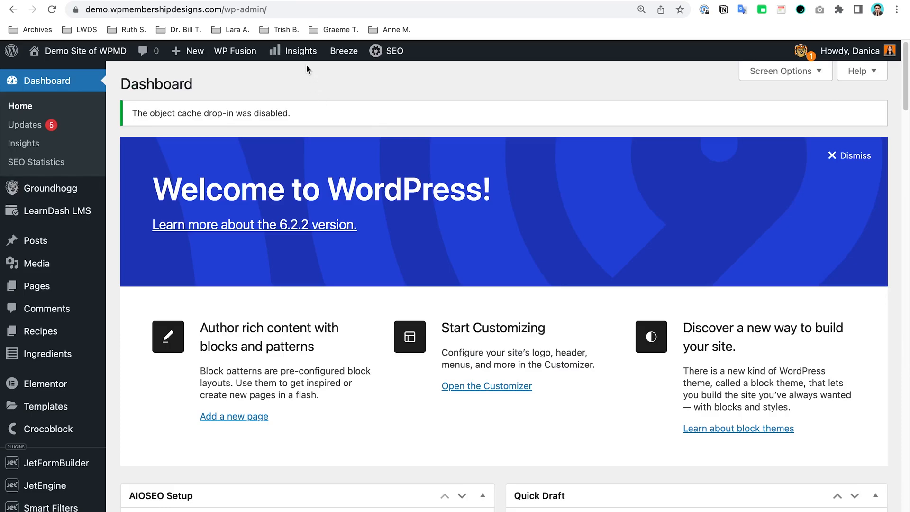
pyautogui.click(344, 51)
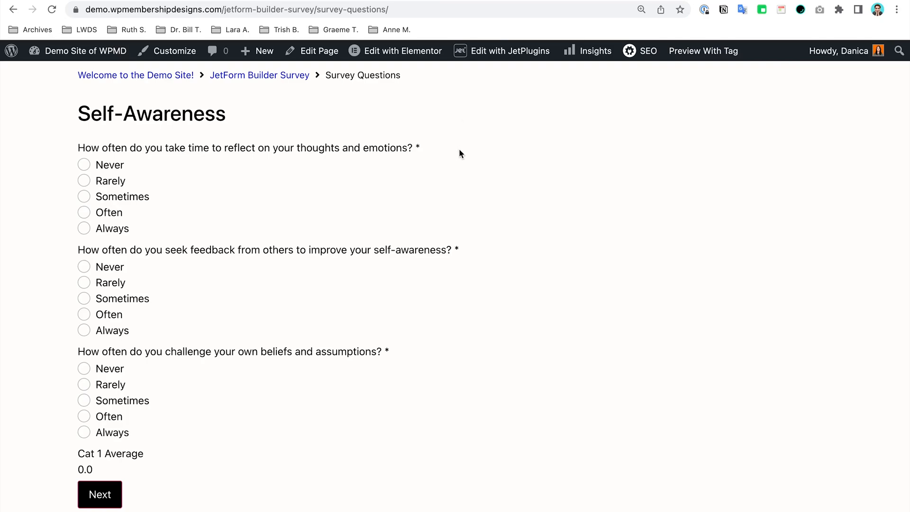
pyautogui.moveTo(478, 150)
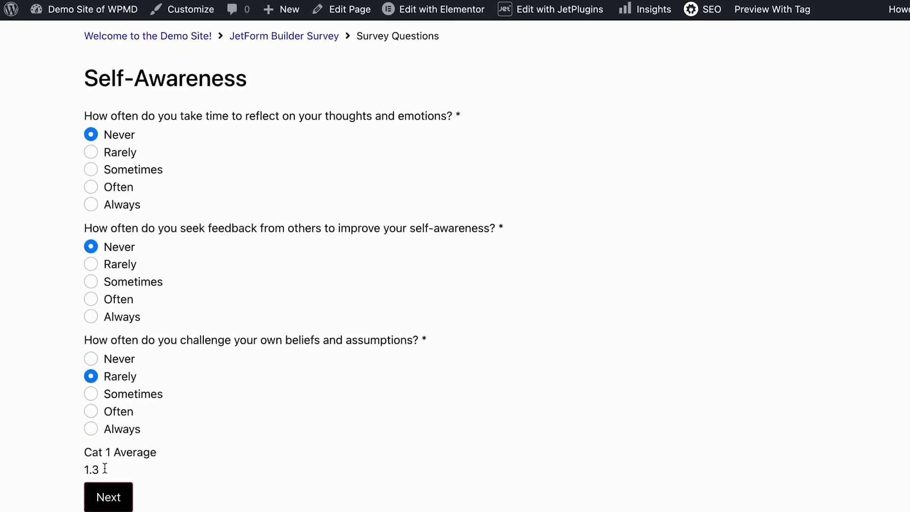
# Answer all three survey sections and submit, reaching results averaging 1.3, 3.3, 3.0, 2.5
pyautogui.click(108, 497)
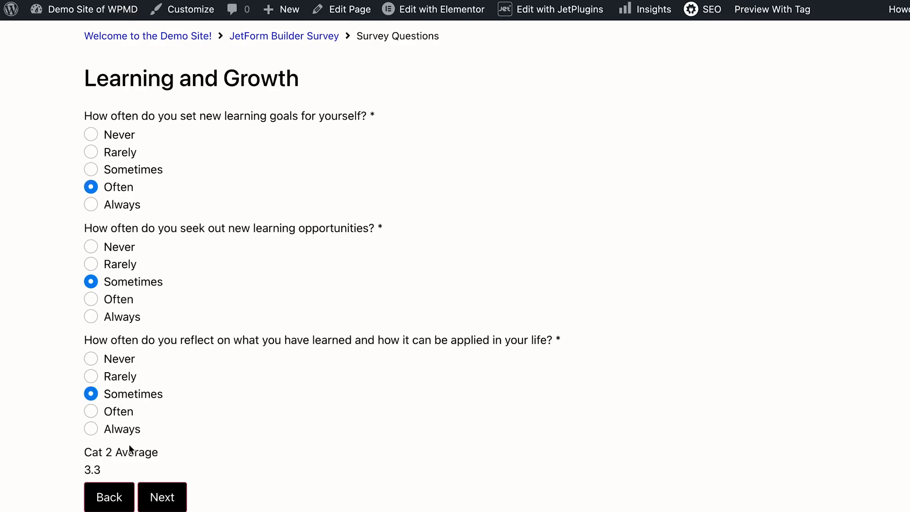
pyautogui.click(162, 497)
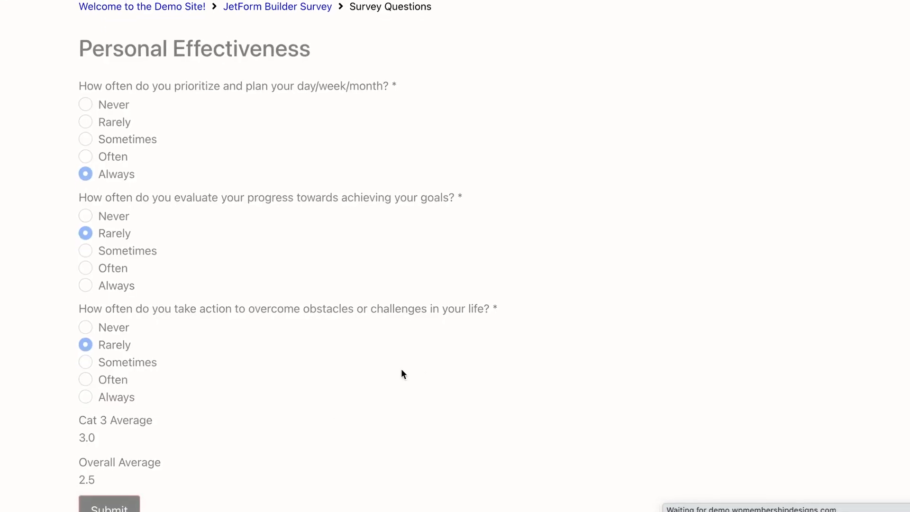
pyautogui.click(109, 509)
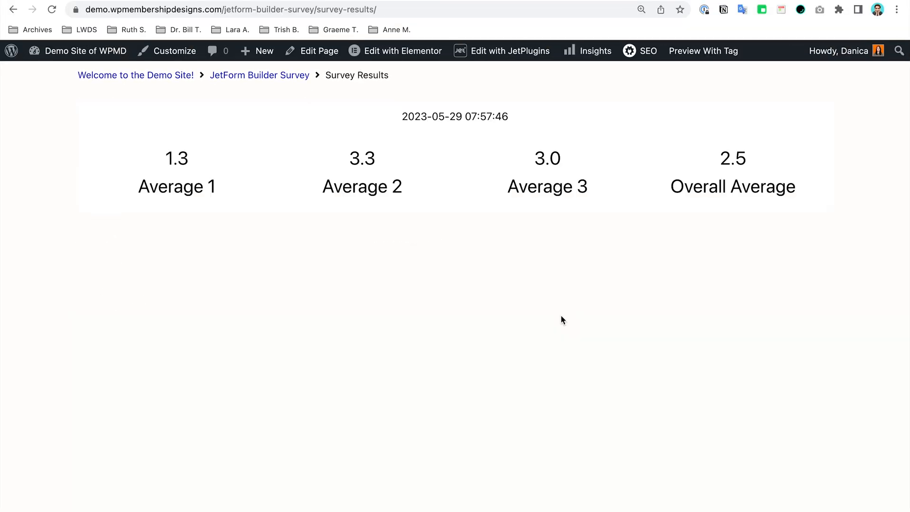
pyautogui.moveTo(170, 174)
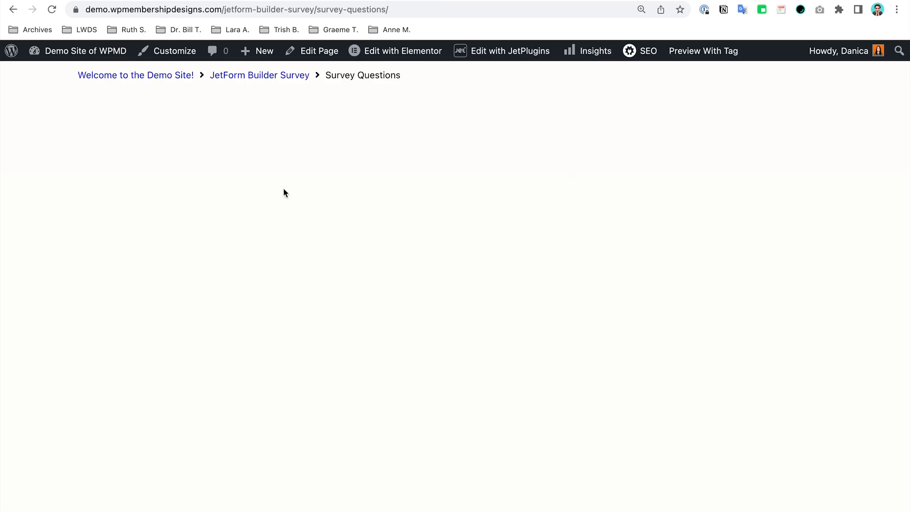
pyautogui.moveTo(407, 219)
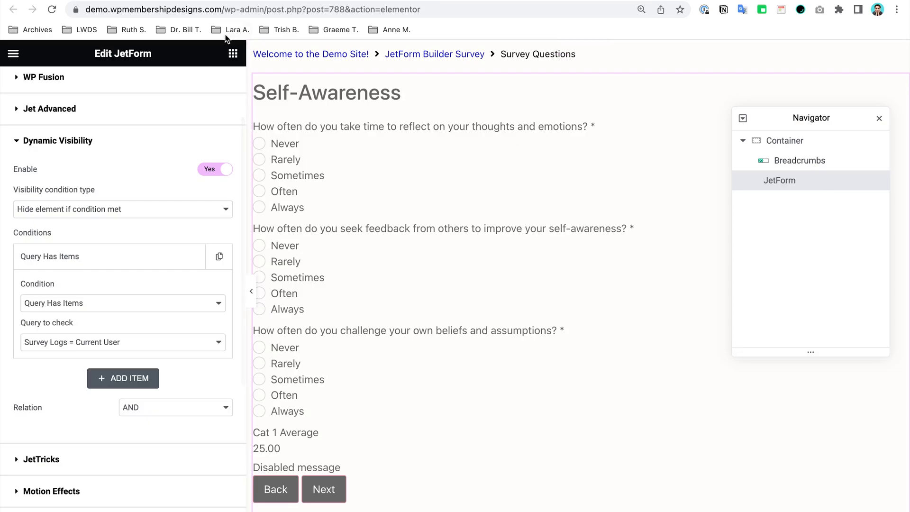
# Scroll the Survey Questions page to confirm the form is no longer shown
pyautogui.scroll(-3)
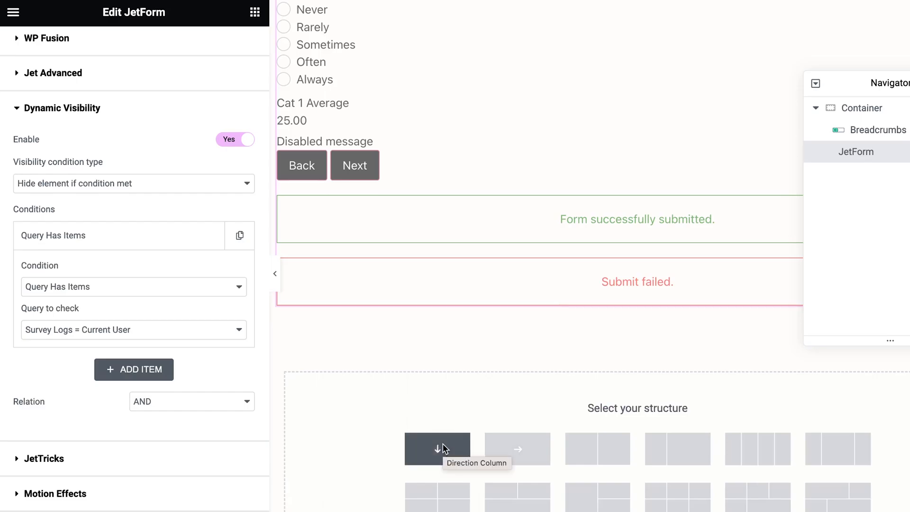
# Add a column container below the form with a solid border of width 2
pyautogui.click(437, 448)
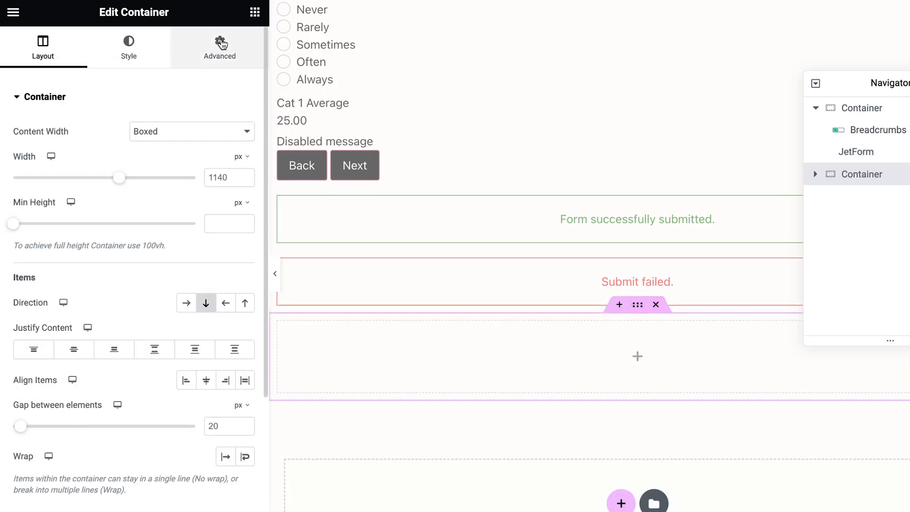
pyautogui.click(129, 47)
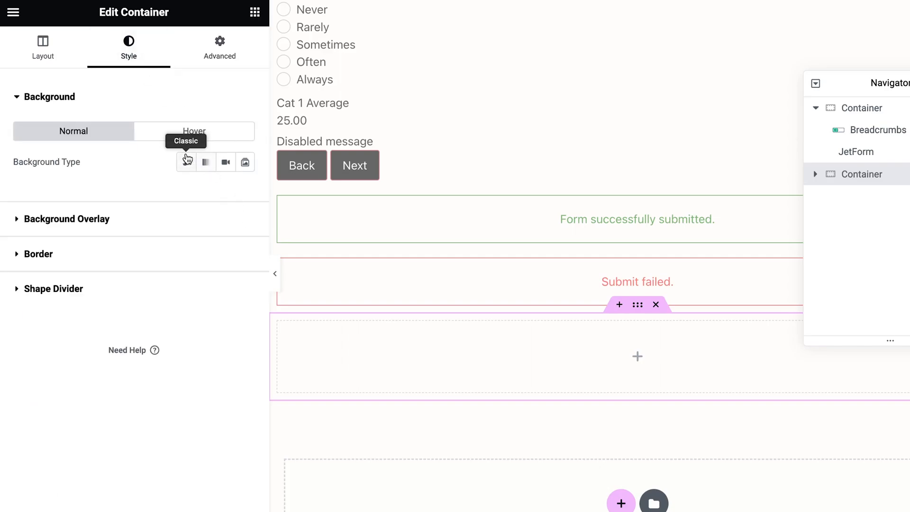
pyautogui.click(186, 162)
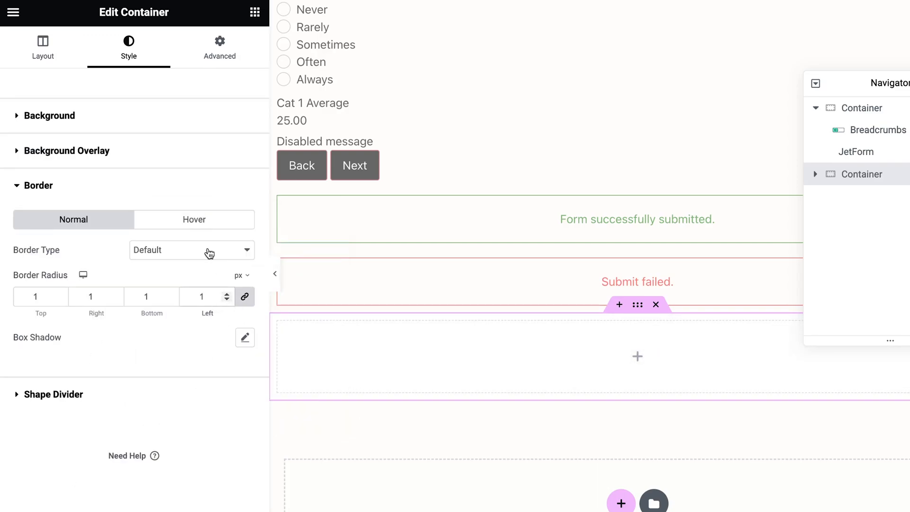
pyautogui.click(191, 250)
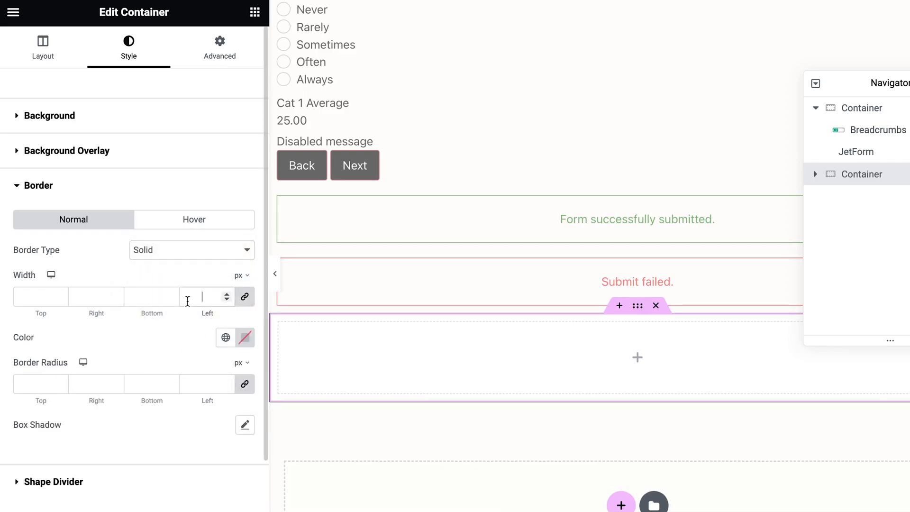
pyautogui.click(245, 337)
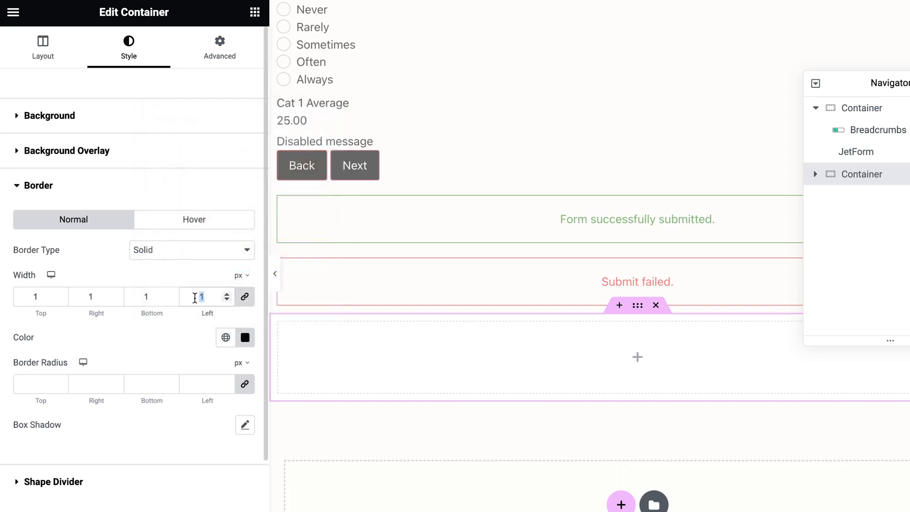
pyautogui.write('2')
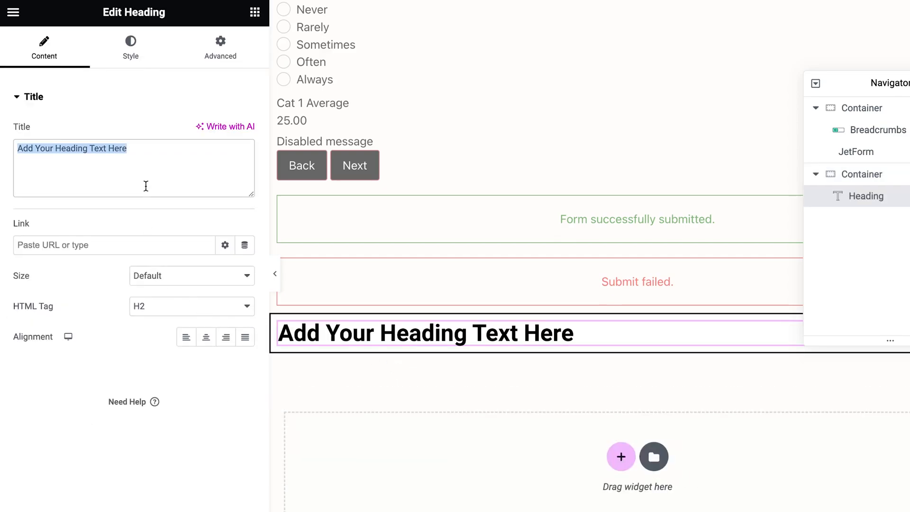
# Add a 'Congrats' heading, a text block, and a results button linking to /survey-results/
pyautogui.write('Congrats')
pyautogui.write('text')
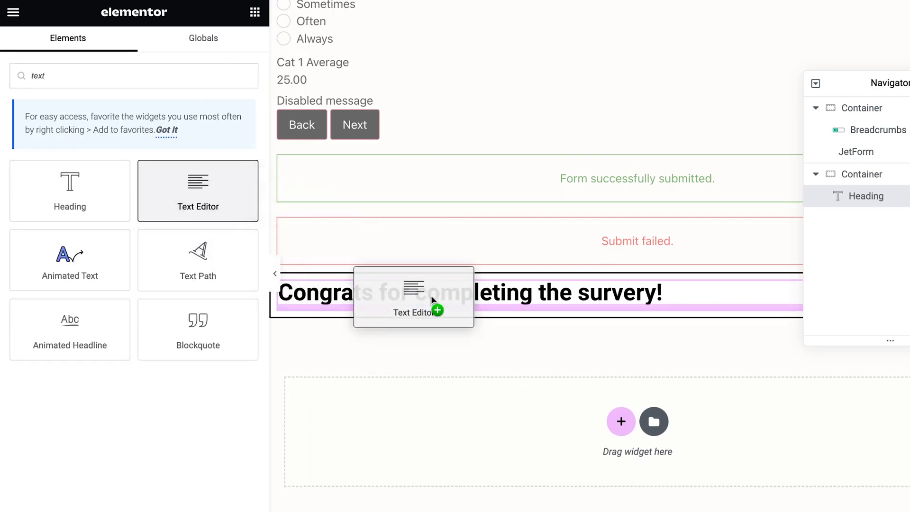
pyautogui.moveTo(433, 299); pyautogui.dragTo(549, 327)
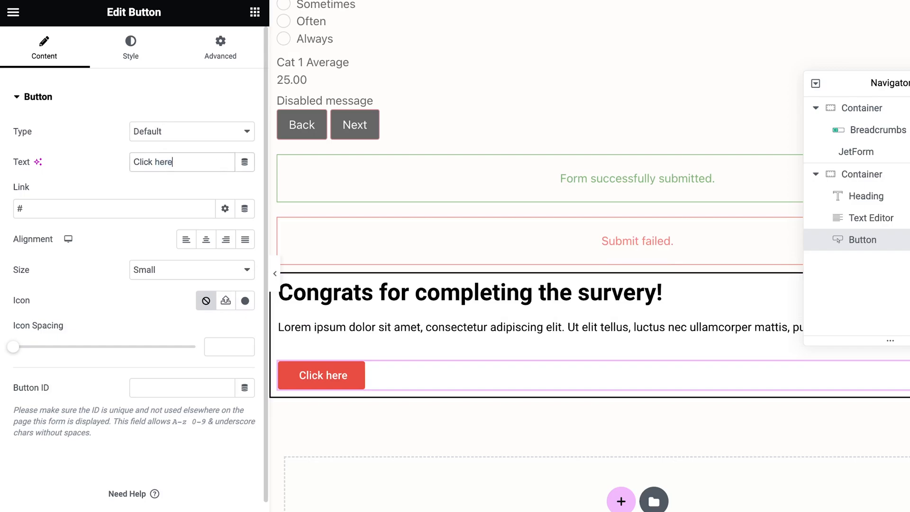
pyautogui.write('to check')
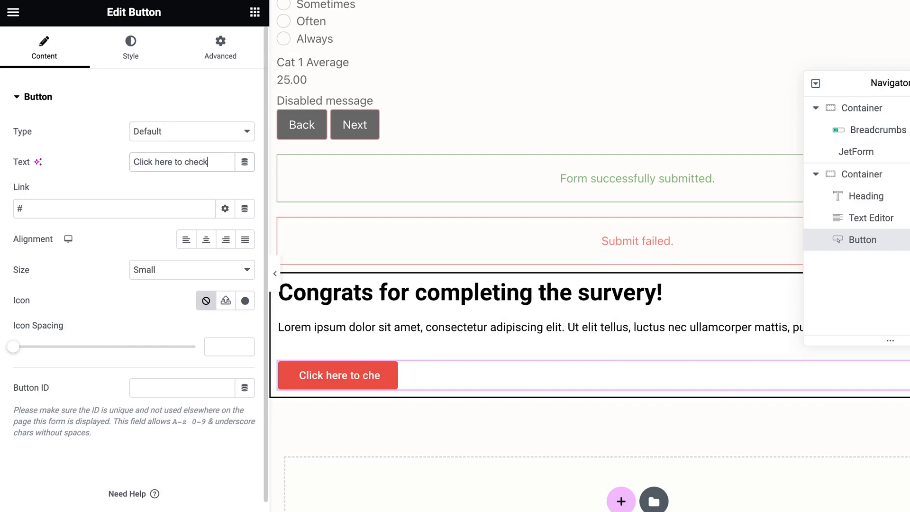
pyautogui.write('your results')
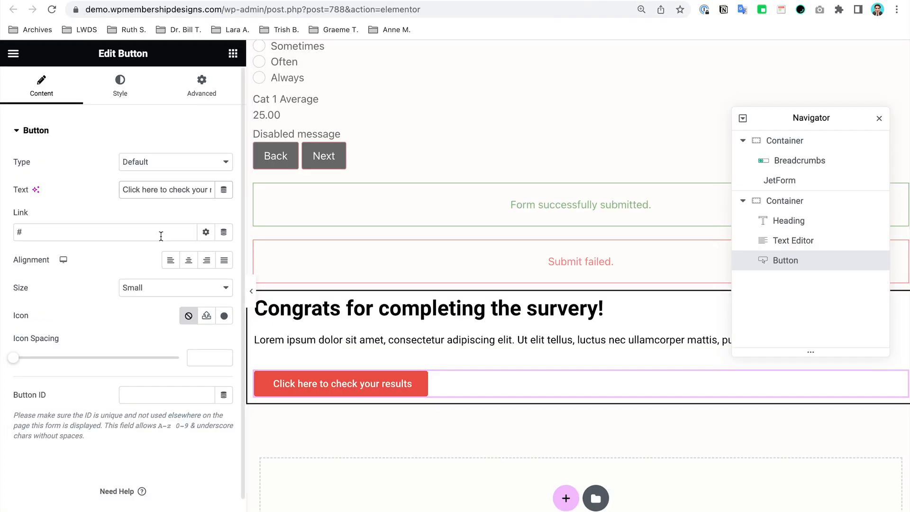
pyautogui.write('https://demo.wpmembershipdesigns.com/jetform-builder-survey/survey-results/')
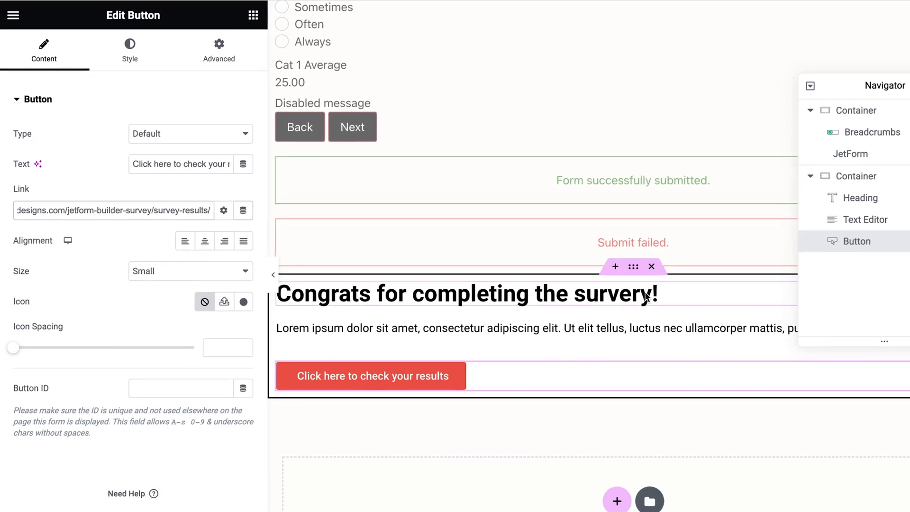
# Give the Congrats box Dynamic Visibility 'Query Has Items' on Survey Logs = Current User, and update
pyautogui.click(860, 175)
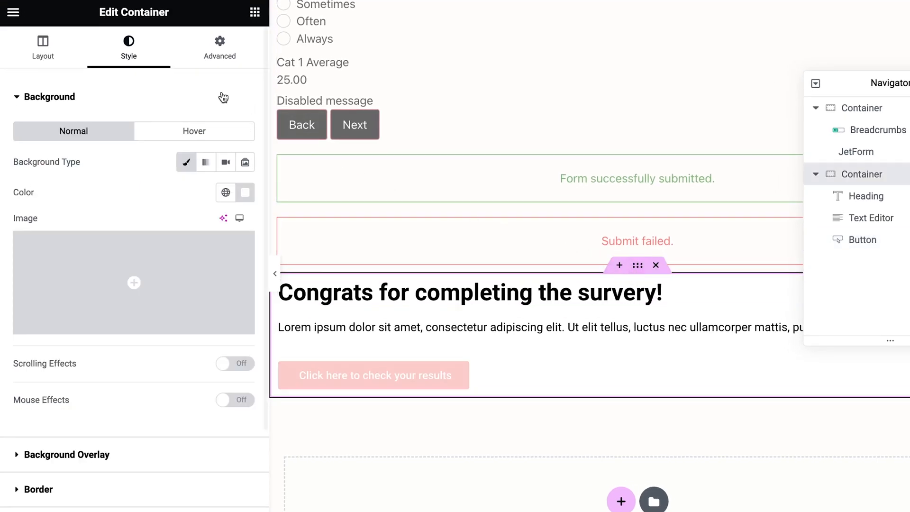
pyautogui.click(220, 41)
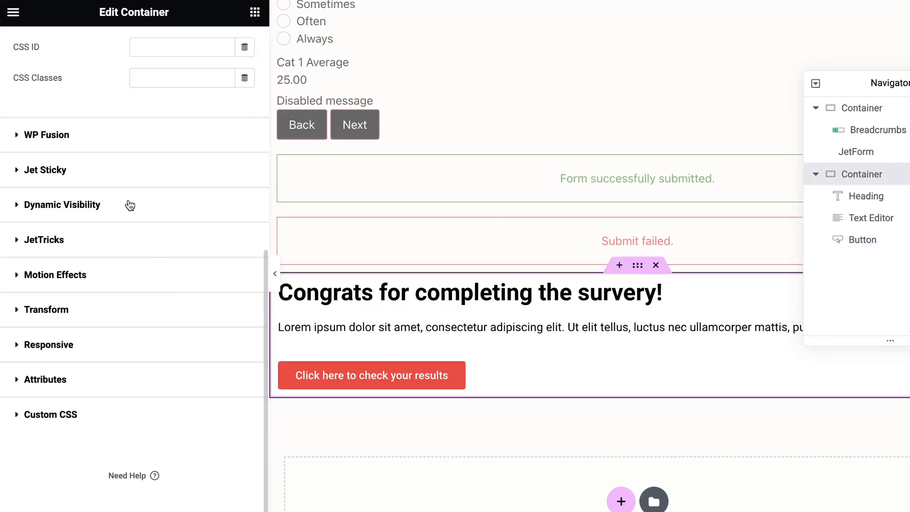
pyautogui.click(61, 204)
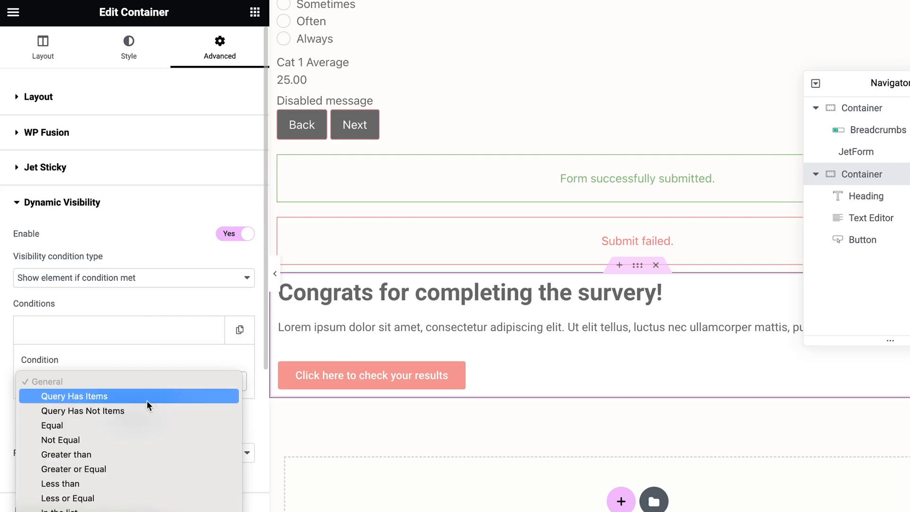
pyautogui.click(75, 396)
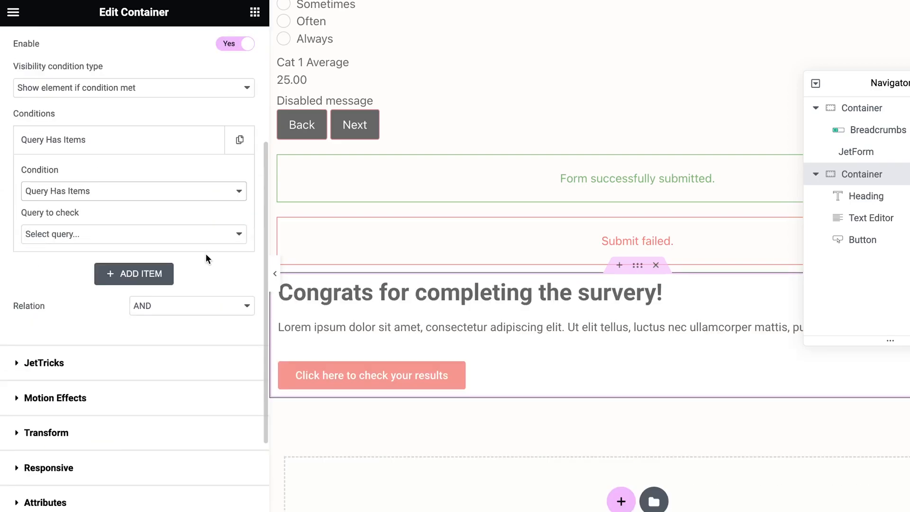
pyautogui.click(134, 234)
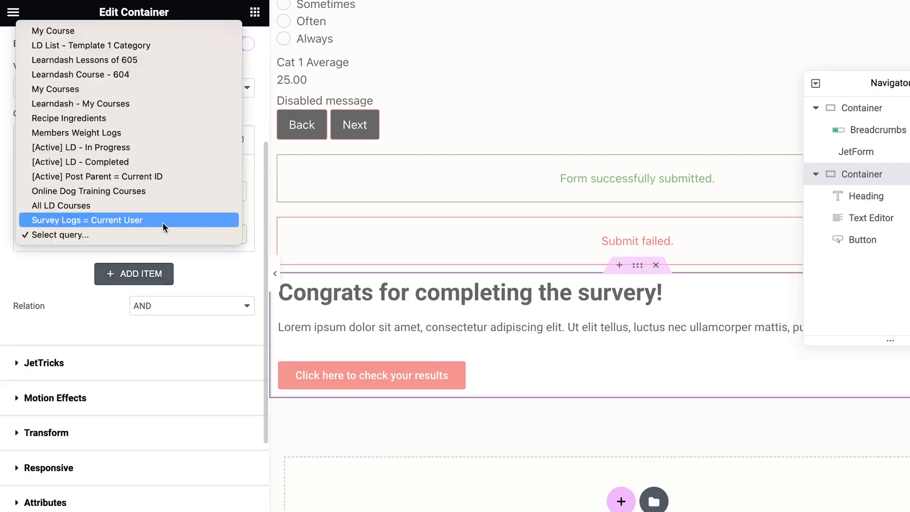
pyautogui.click(87, 219)
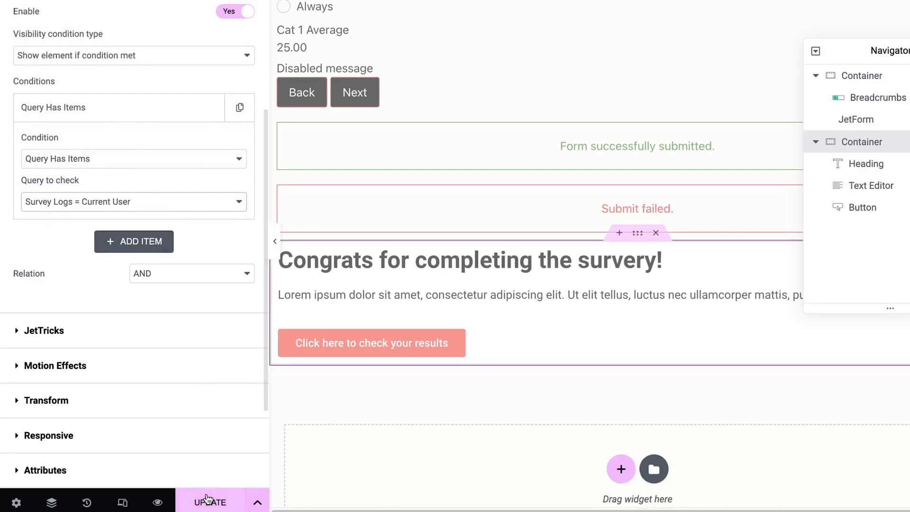
pyautogui.click(210, 501)
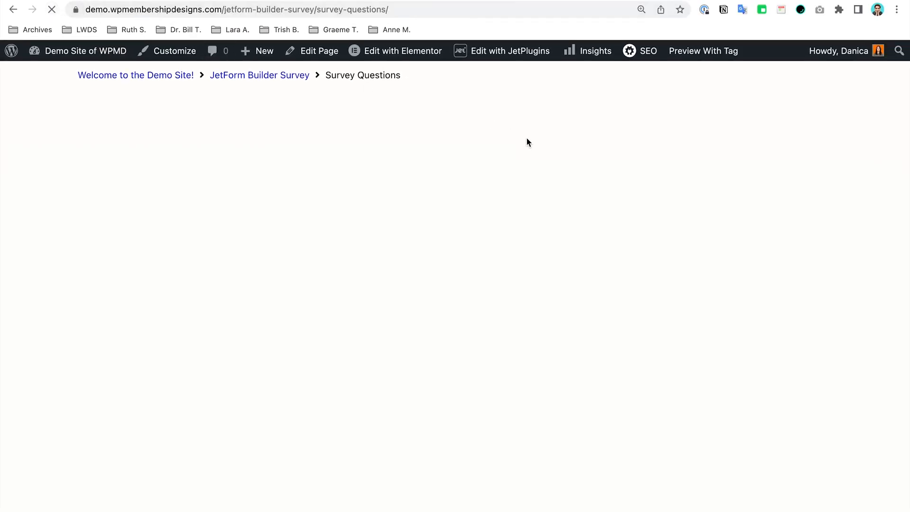
# Nest the Congrats heading, text and button in an inner container with white background and border
pyautogui.click(403, 51)
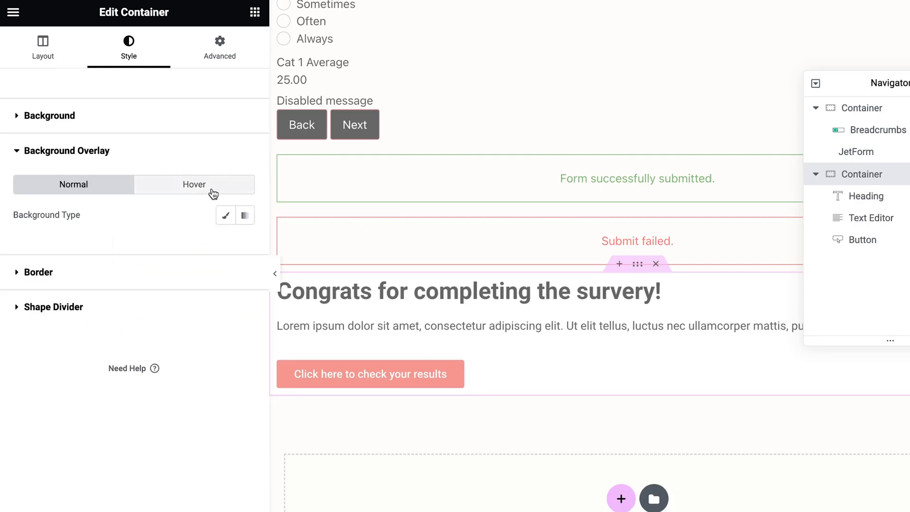
pyautogui.click(49, 116)
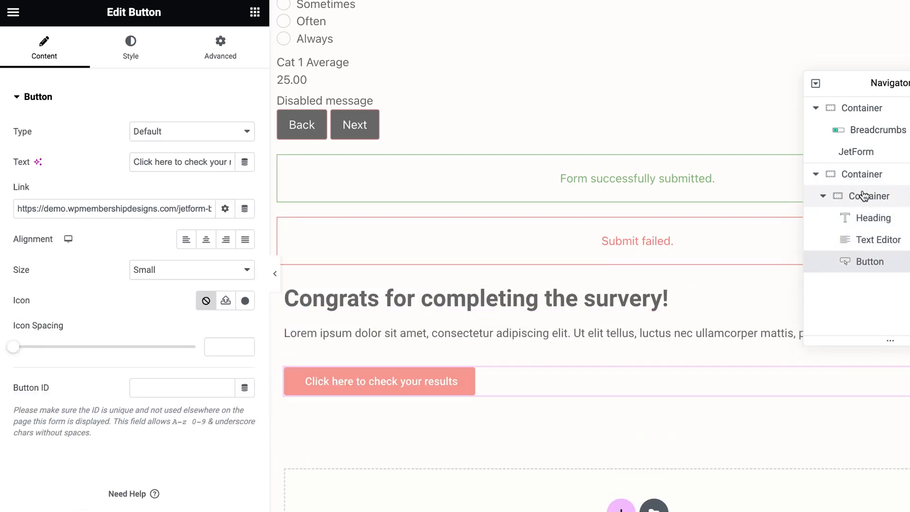
pyautogui.click(871, 196)
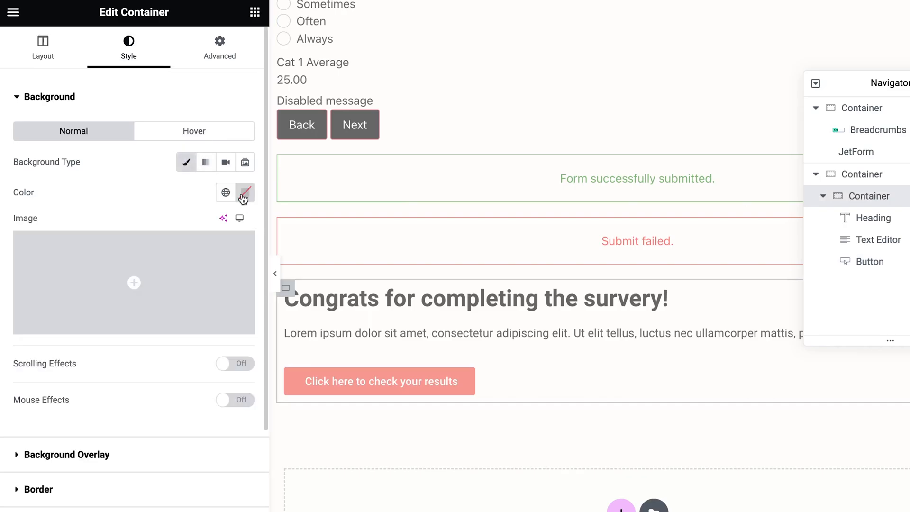
pyautogui.click(219, 47)
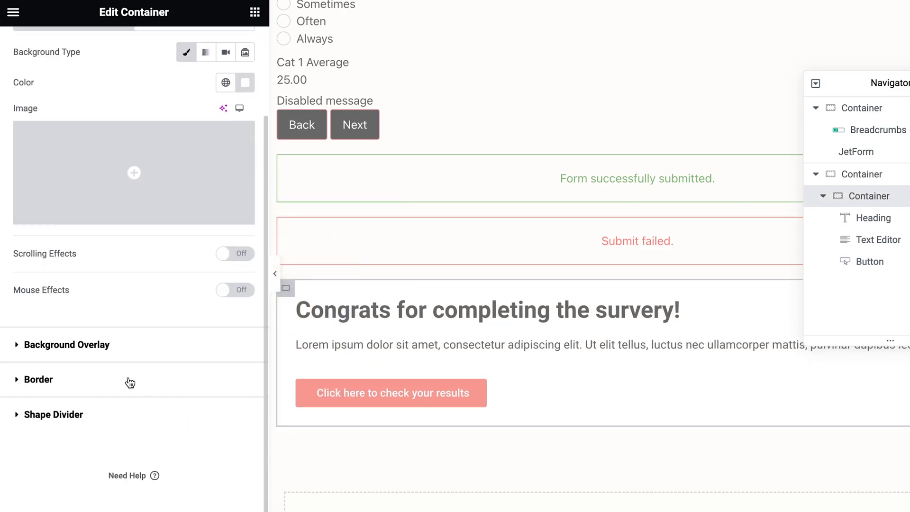
pyautogui.click(245, 337)
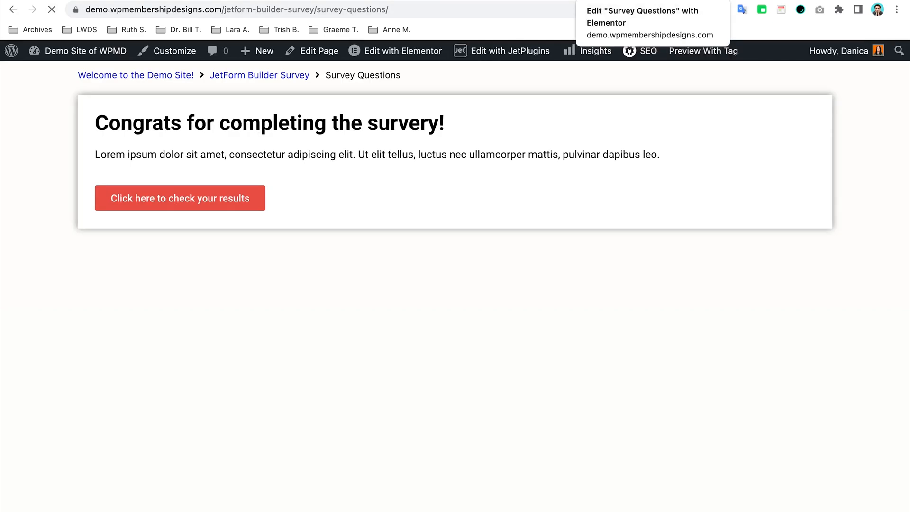
# Check the Congrats box as the other member and open their Survey Results averages page
pyautogui.click(641, 16)
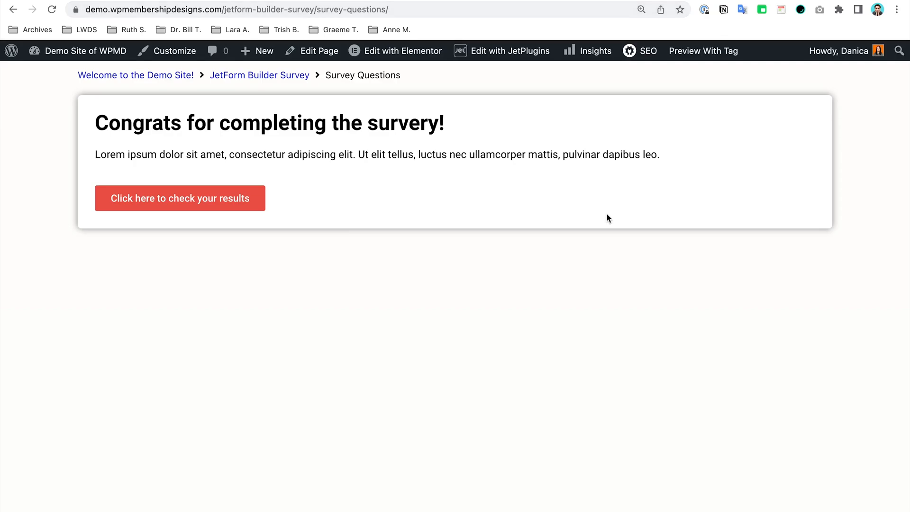
pyautogui.click(180, 199)
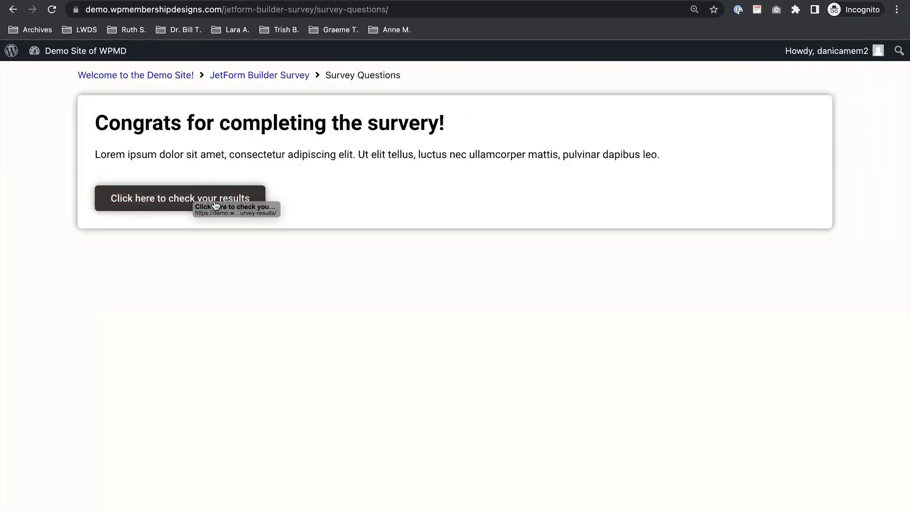
pyautogui.click(181, 198)
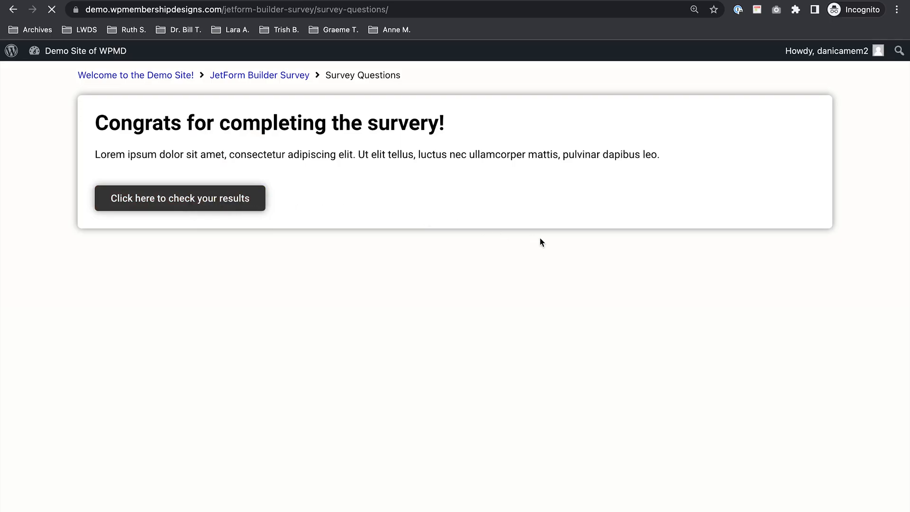
pyautogui.click(179, 198)
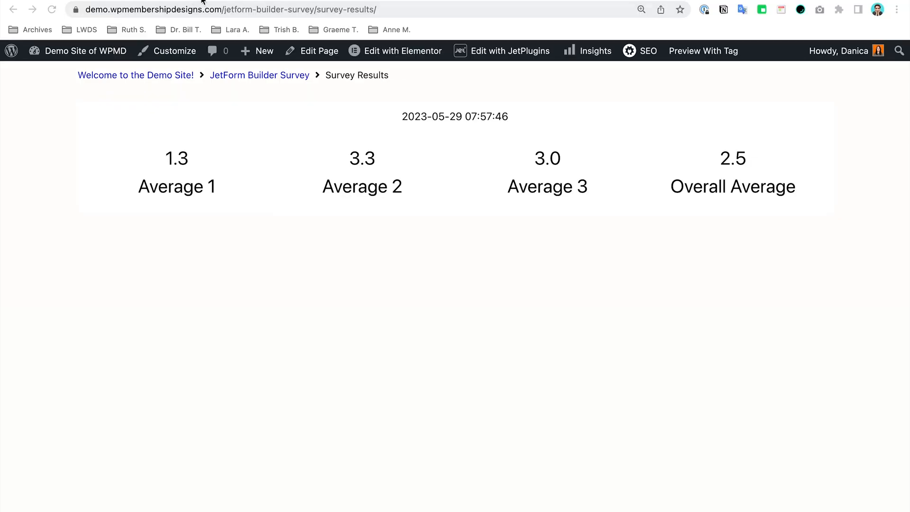
pyautogui.moveTo(428, 199)
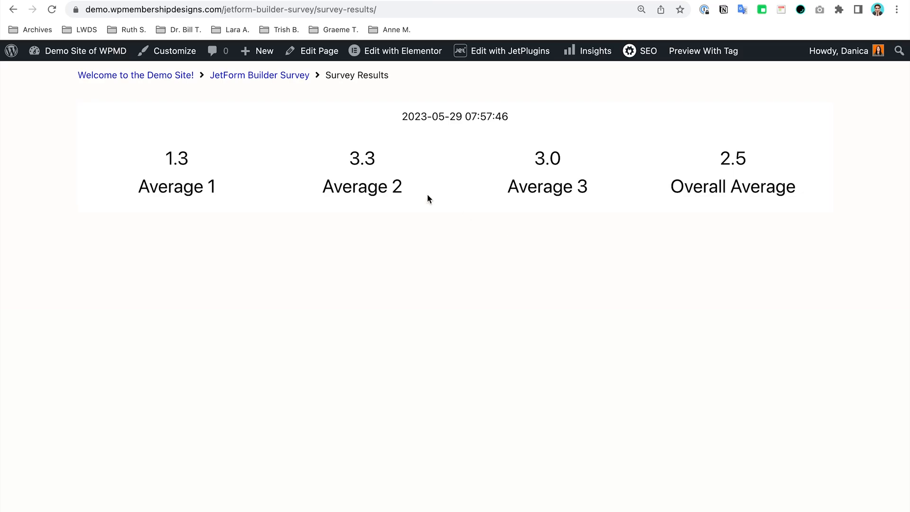
pyautogui.moveTo(259, 75)
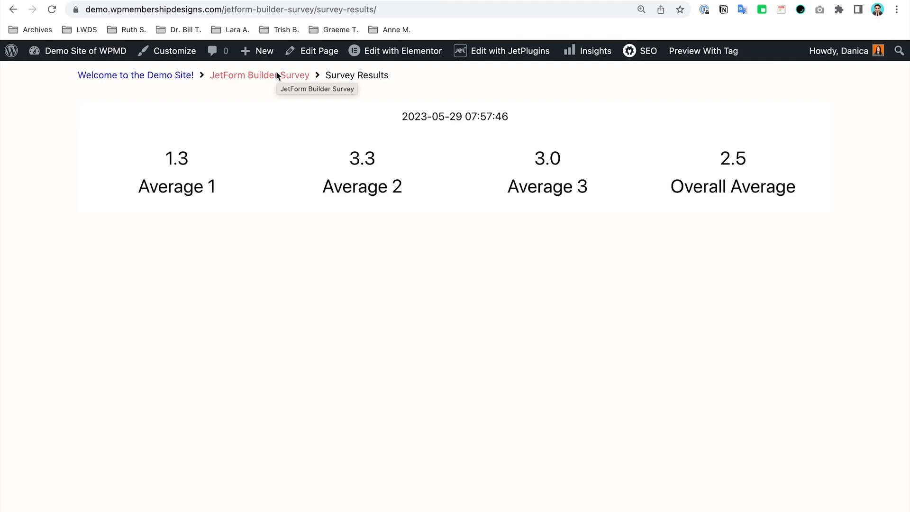
pyautogui.click(264, 51)
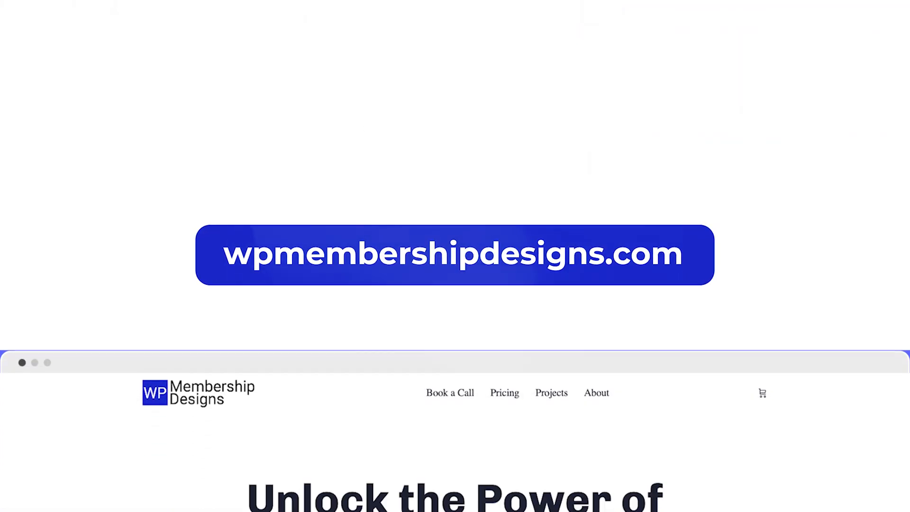
pyautogui.scroll(-3)
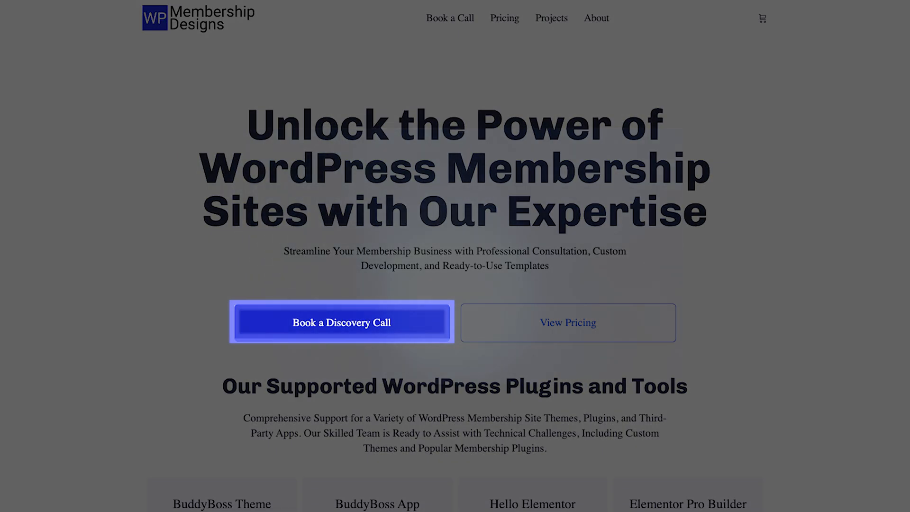
pyautogui.click(342, 323)
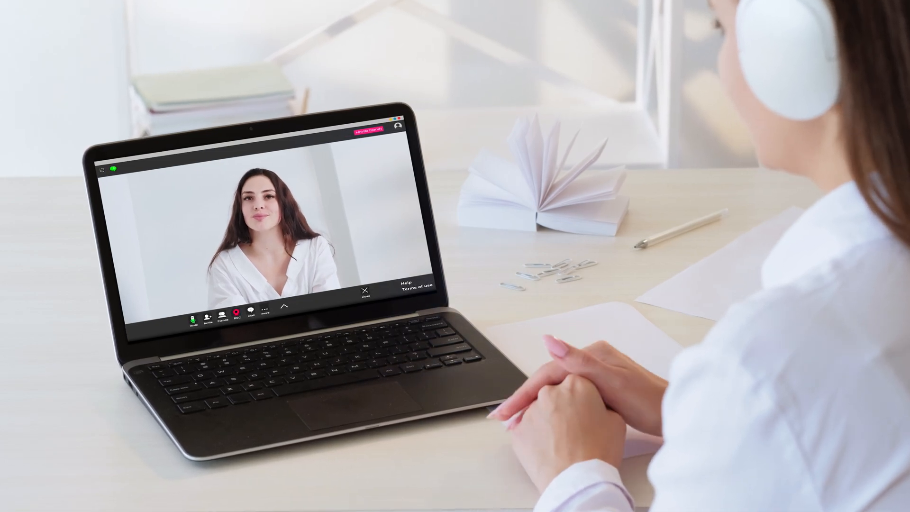